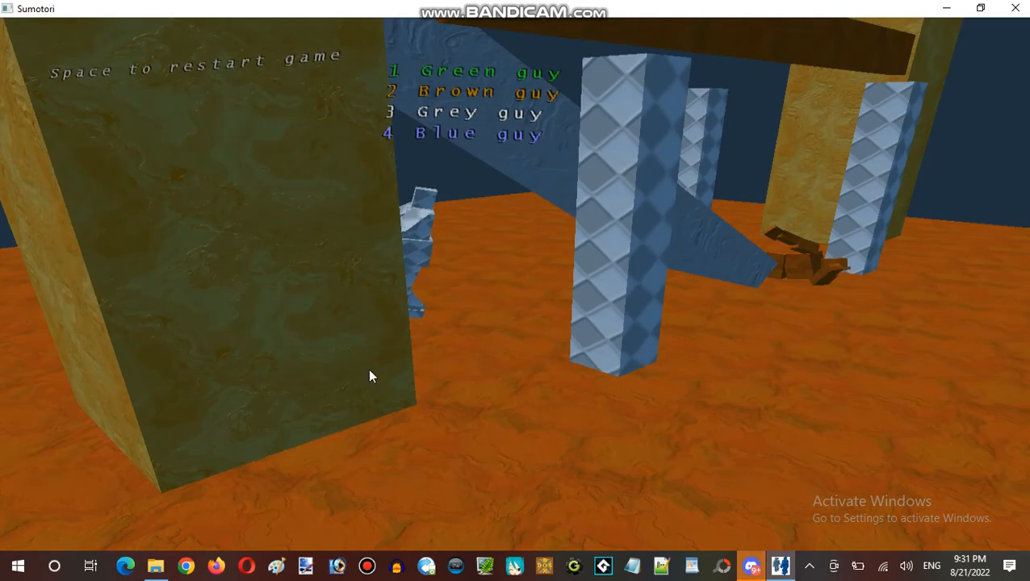
# Bring up the map picker to load another .smo map.
pyautogui.press('space')
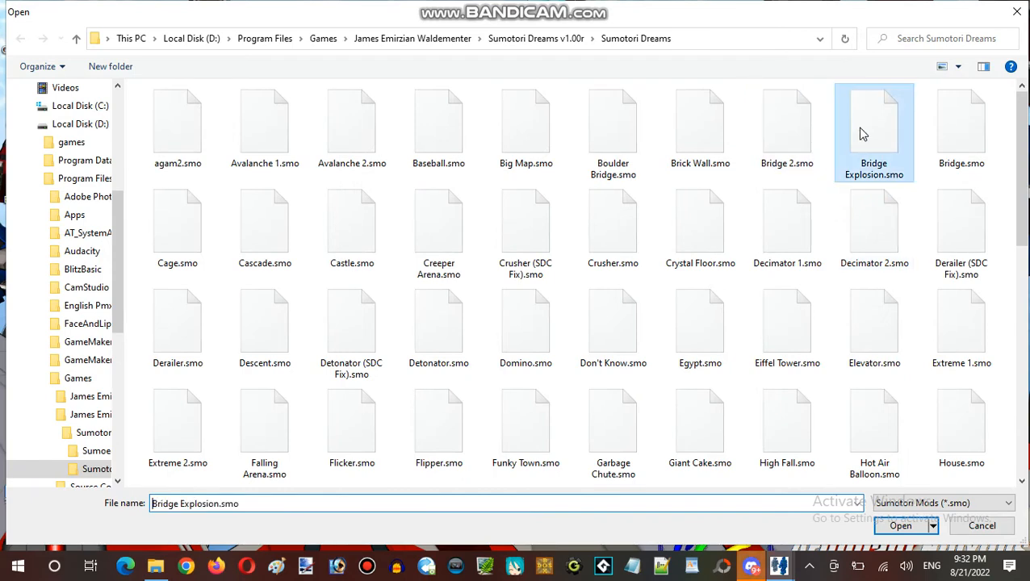
# Load Bridge Explosion.smo and start a four-fighter match on it.
pyautogui.click(901, 526)
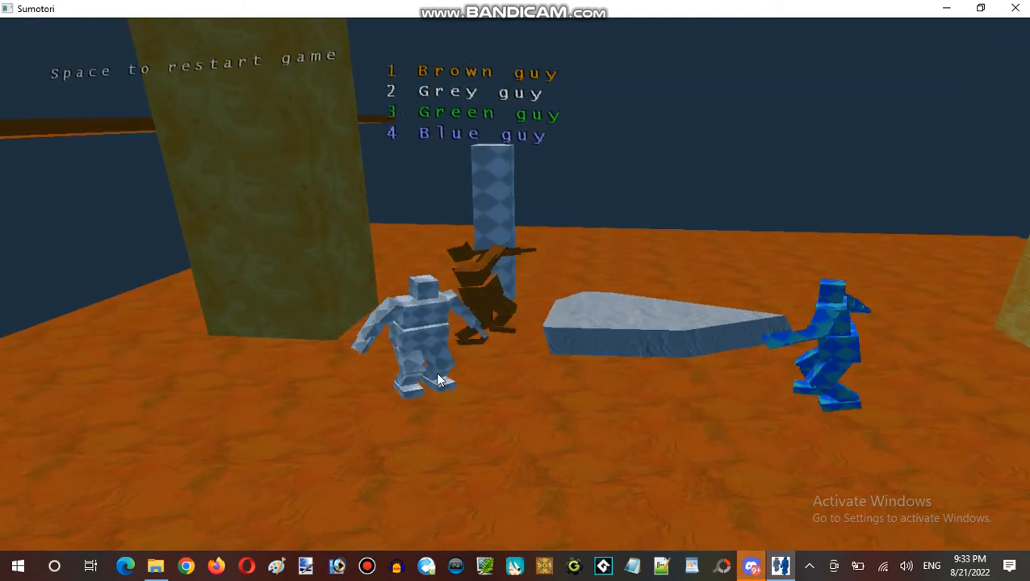
# Quit the game back to the Windows desktop.
pyautogui.press('space')
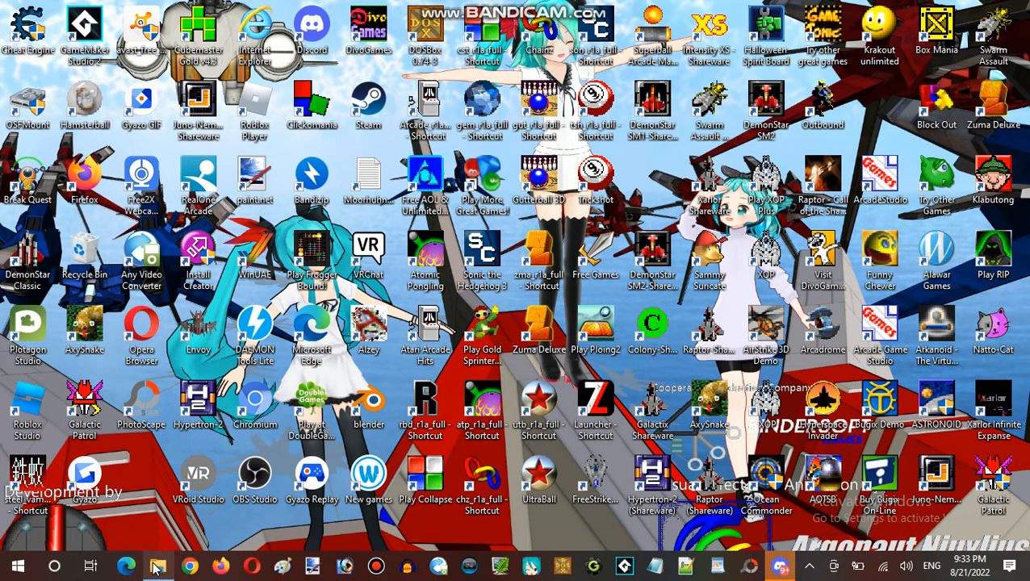
# Browse the Sumotori Dreams folder and scroll through its .smo map files.
pyautogui.click(158, 565)
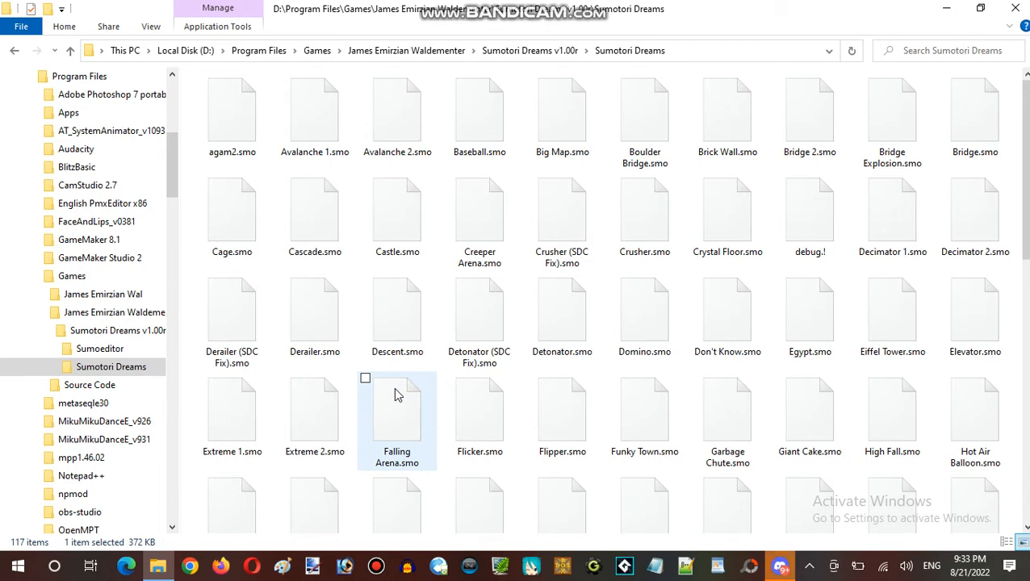
pyautogui.moveTo(433, 378)
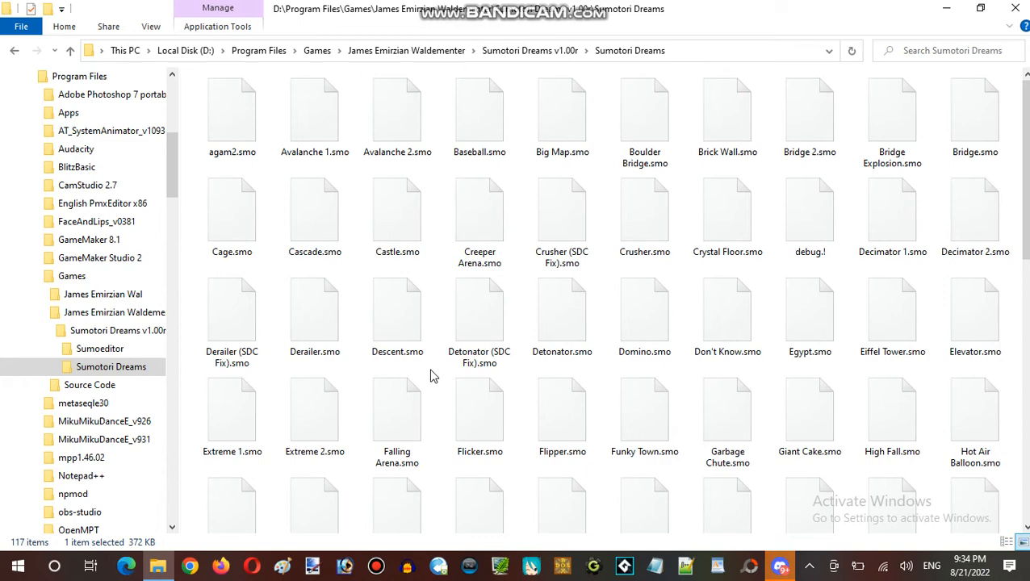
pyautogui.scroll(-3)
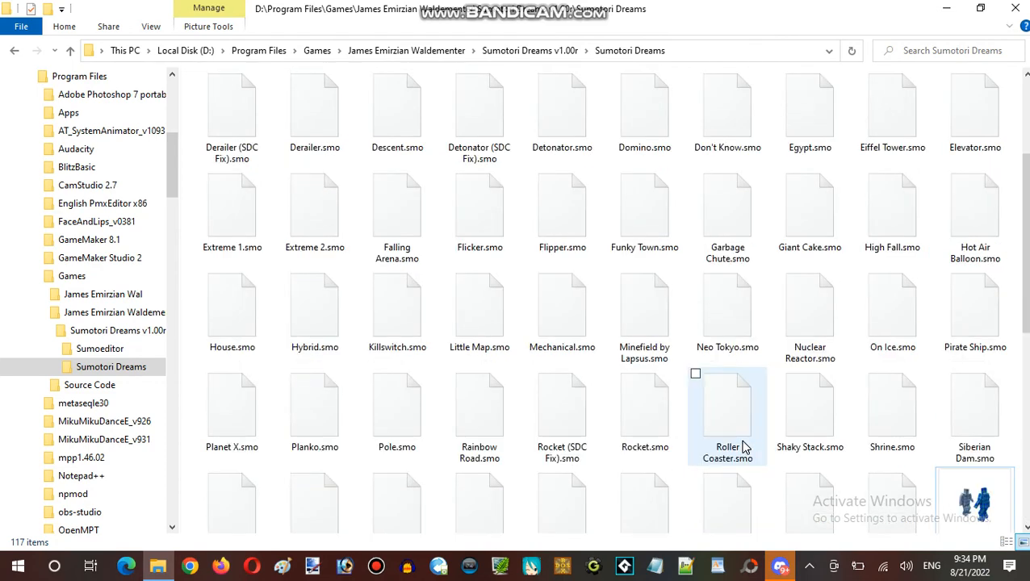
pyautogui.scroll(-3)
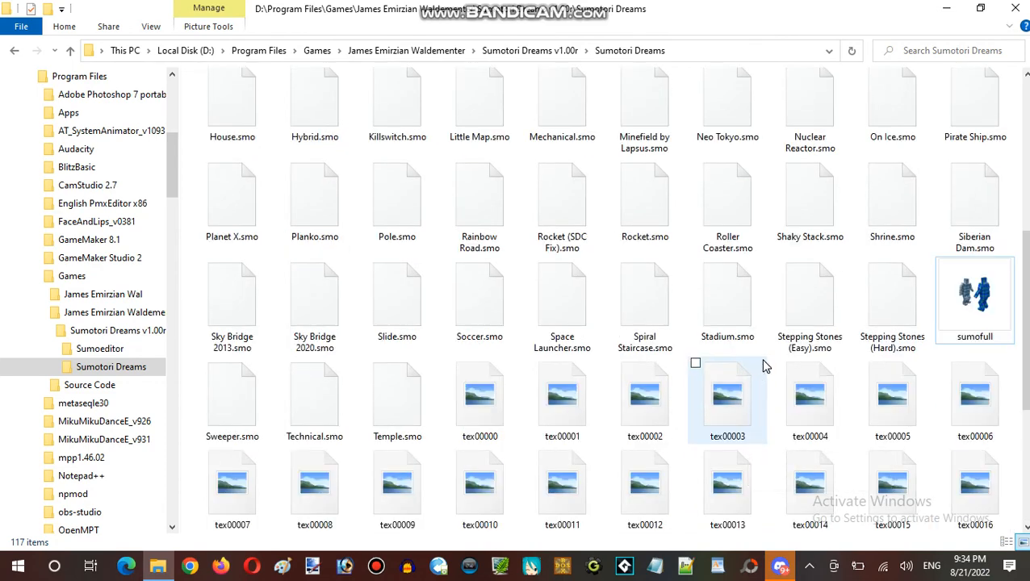